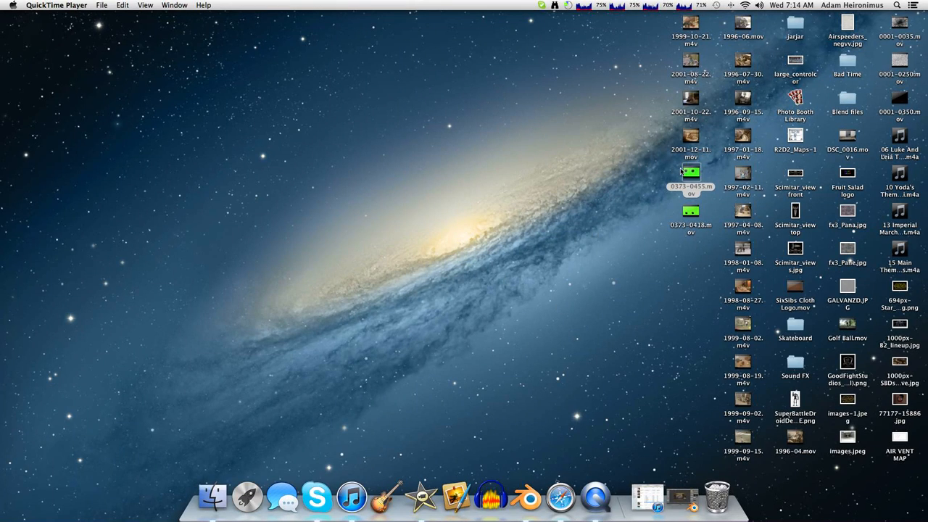
mouse_move(641, 244)
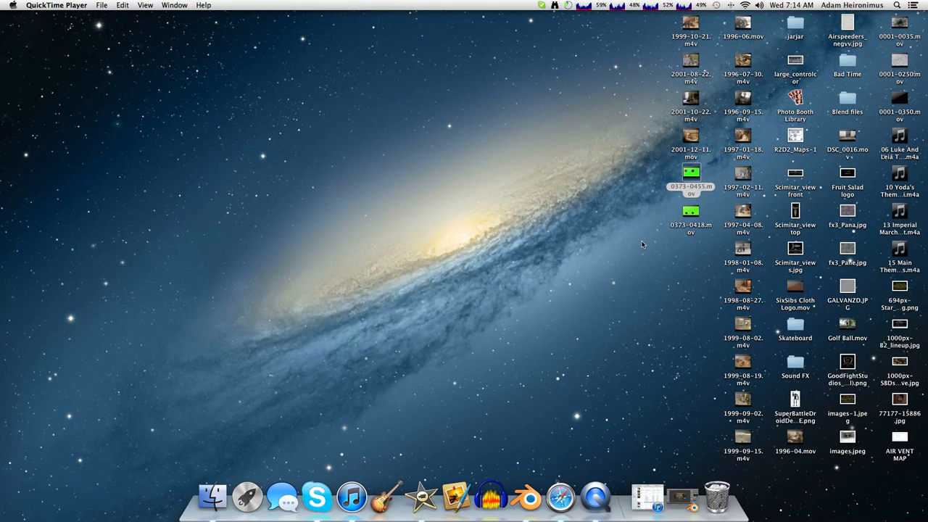
mouse_move(527, 496)
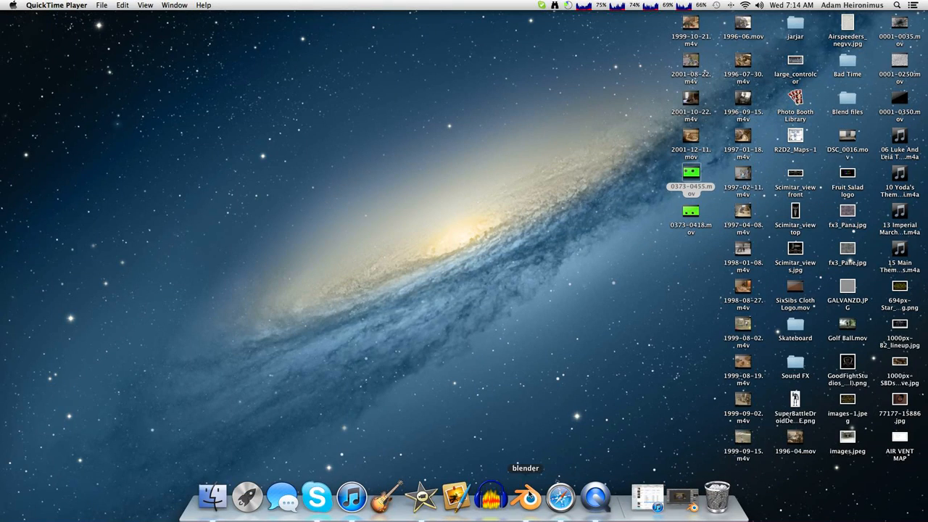
Quit Blender from the Dock and discard its unsaved changes
right_click(526, 497)
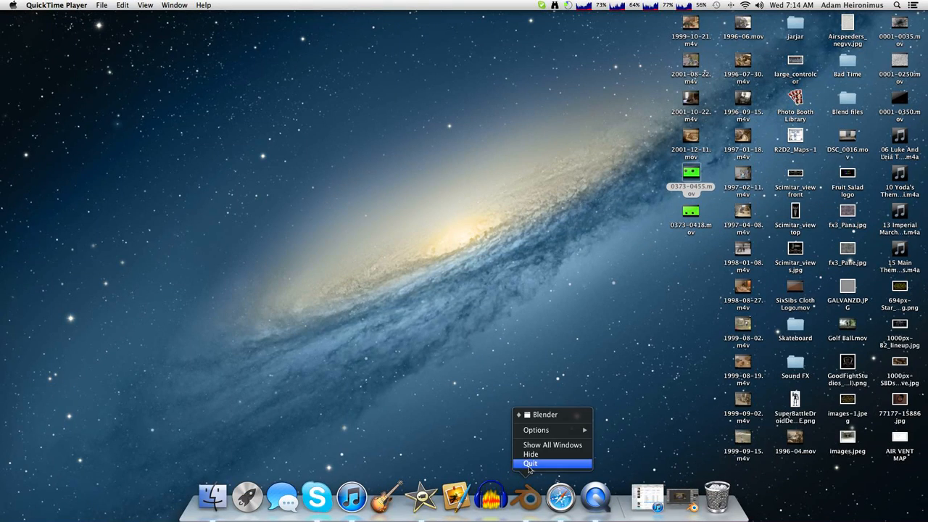
click(529, 463)
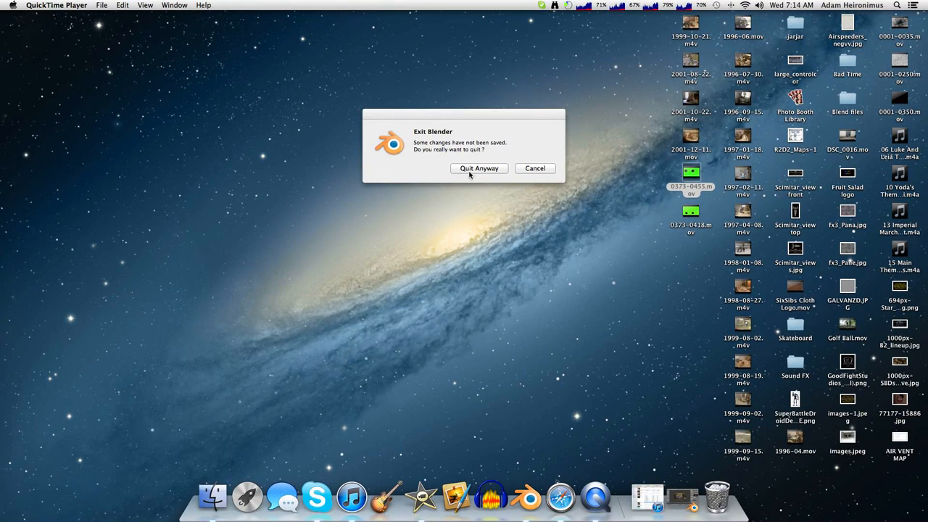
click(478, 167)
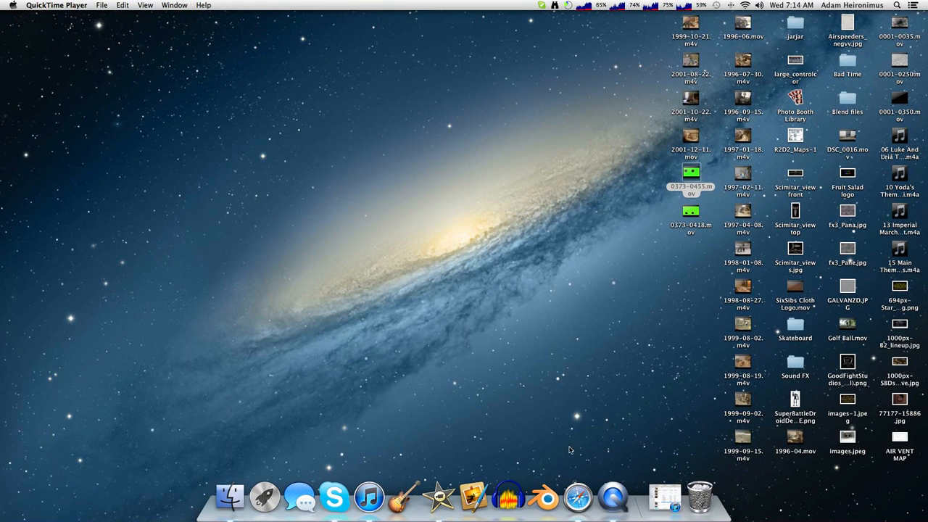
mouse_move(545, 497)
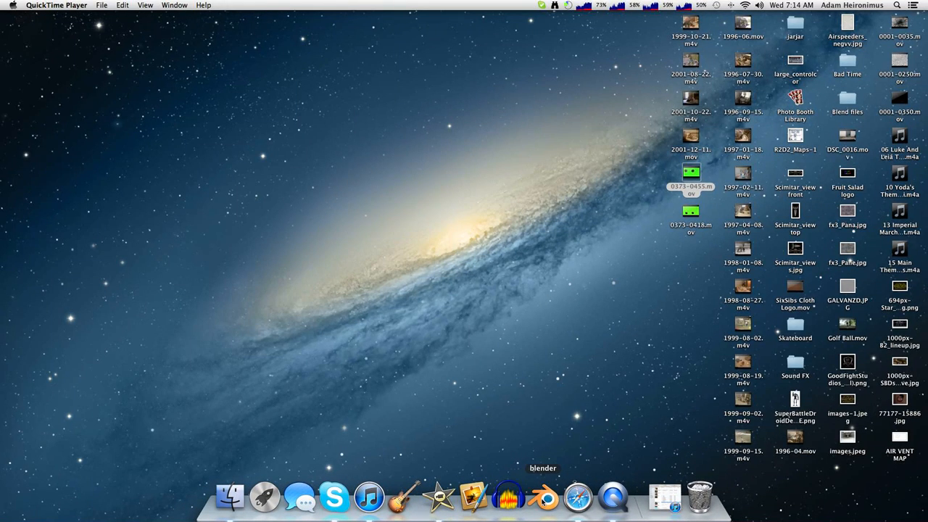
Relaunch Blender, dismiss the splash screen, and drag the camera to a new position
click(543, 496)
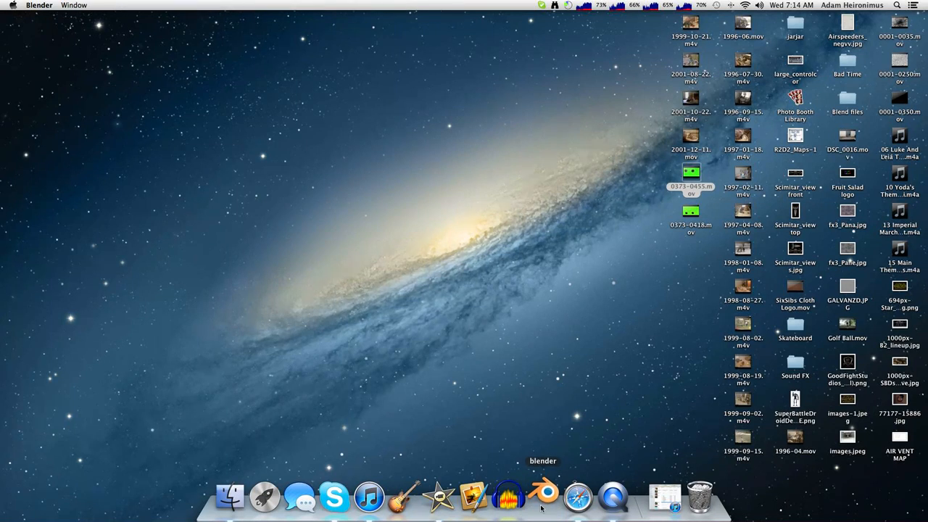
click(542, 497)
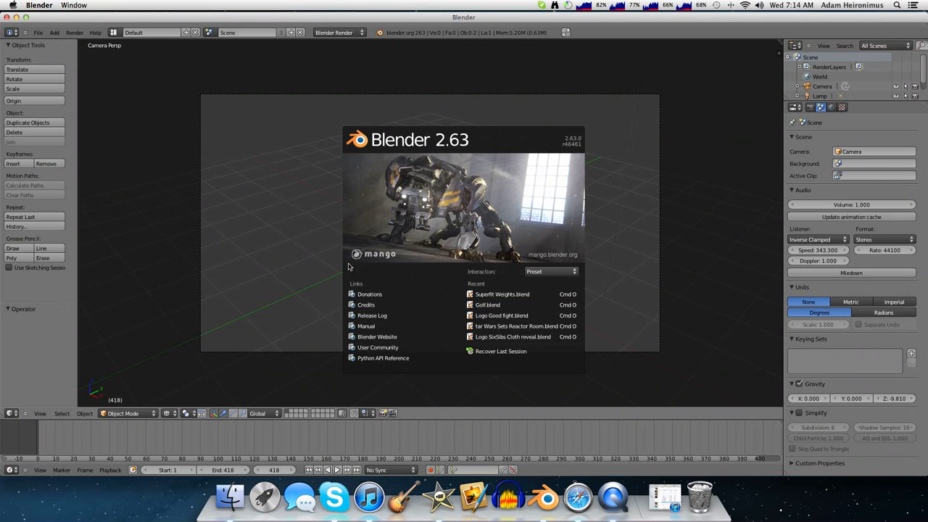
click(273, 148)
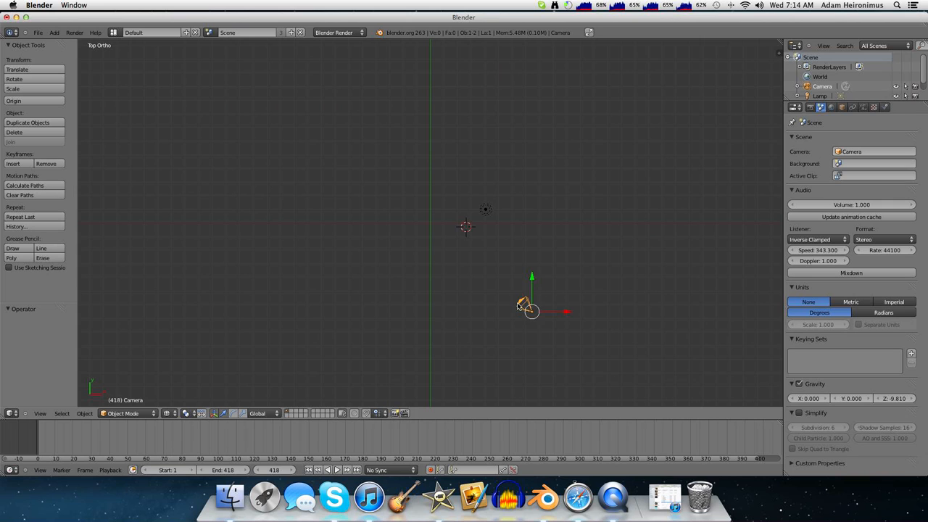
drag(529, 308, 431, 334)
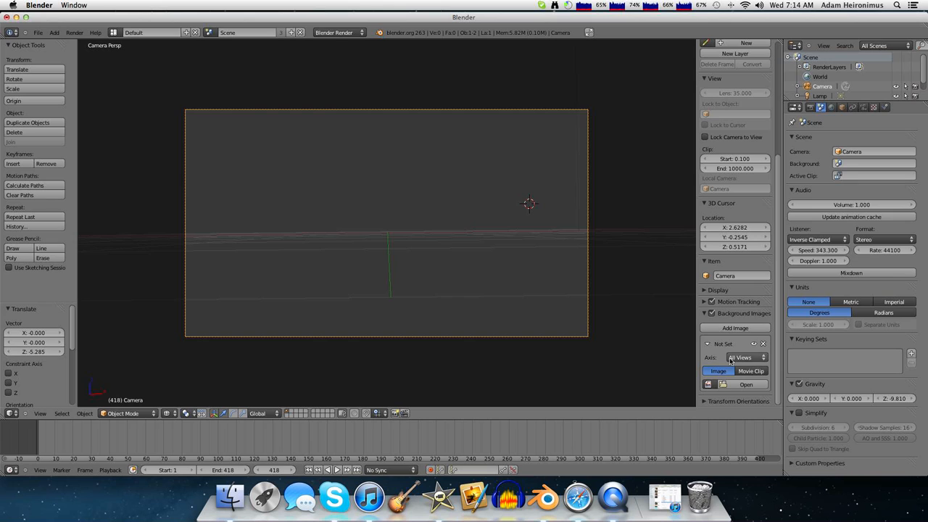
Load DSC_0009.mov from Movies > iMovie Events as the camera's background image
click(746, 384)
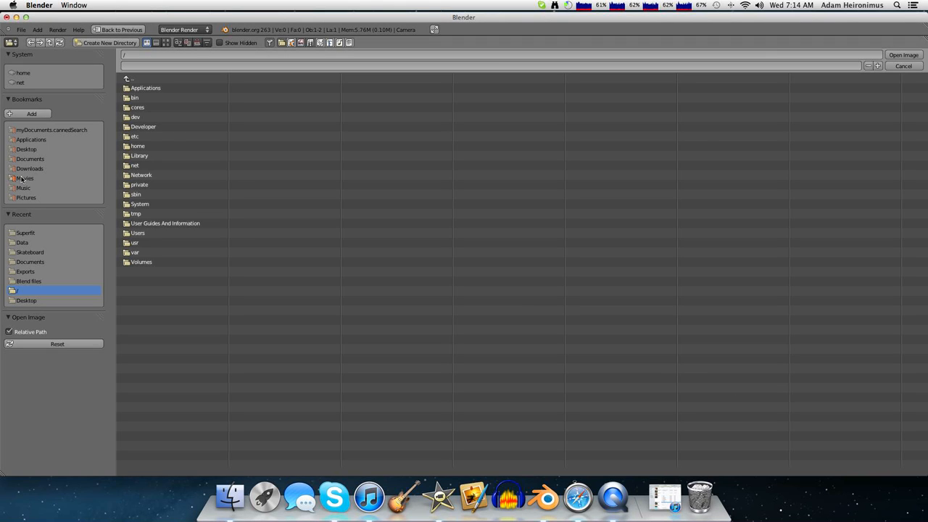
double_click(25, 178)
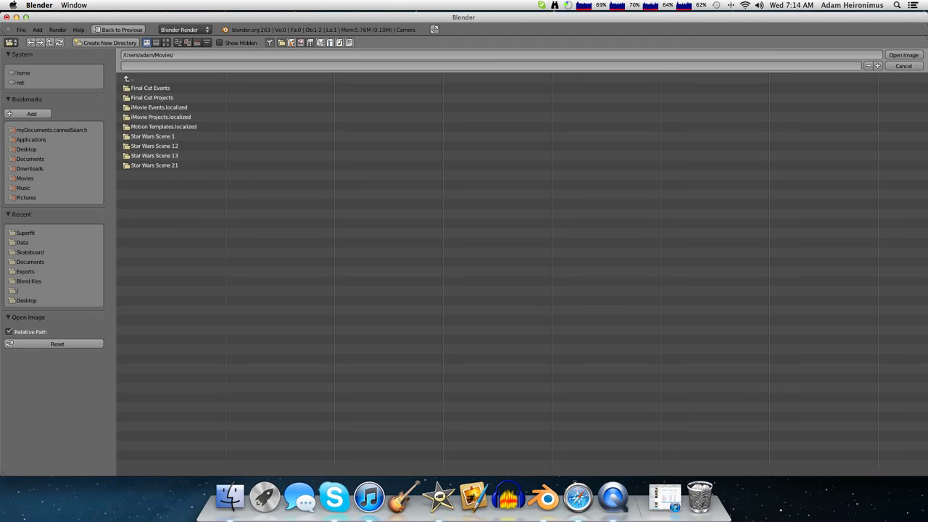
click(159, 106)
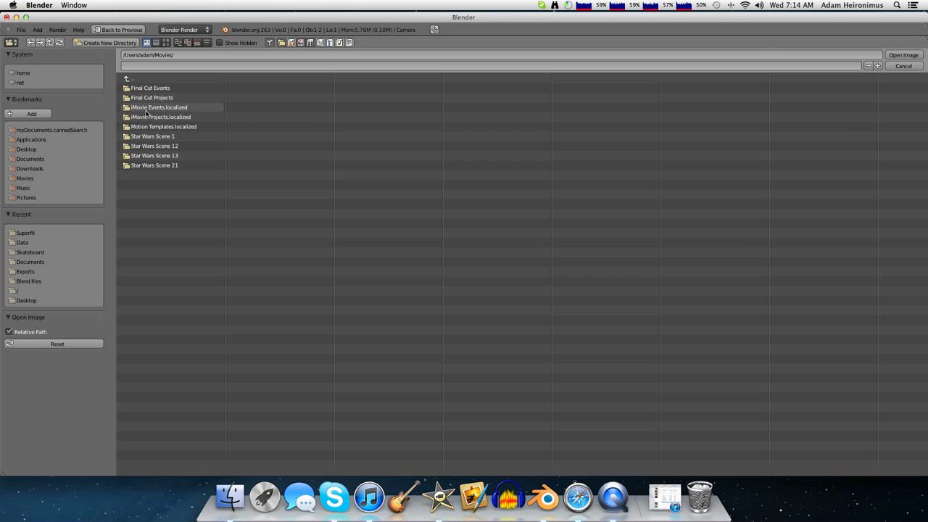
double_click(159, 108)
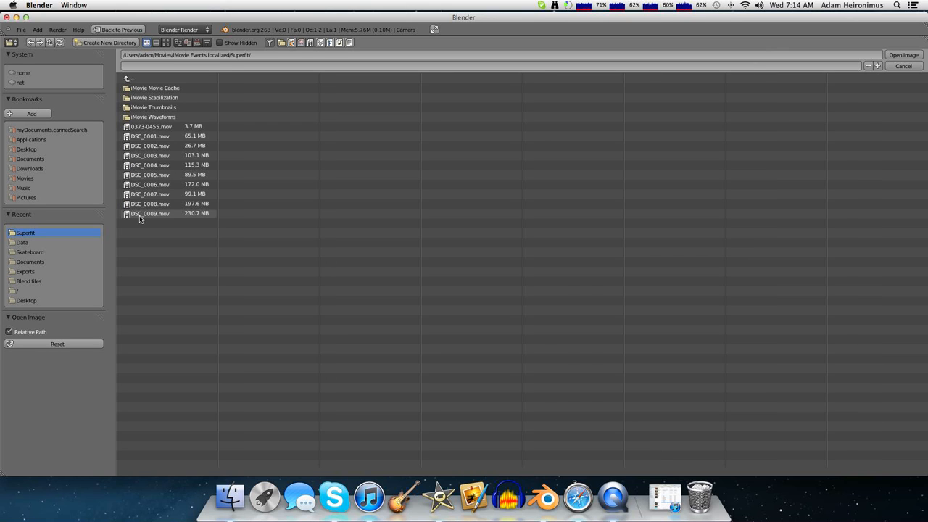
click(150, 213)
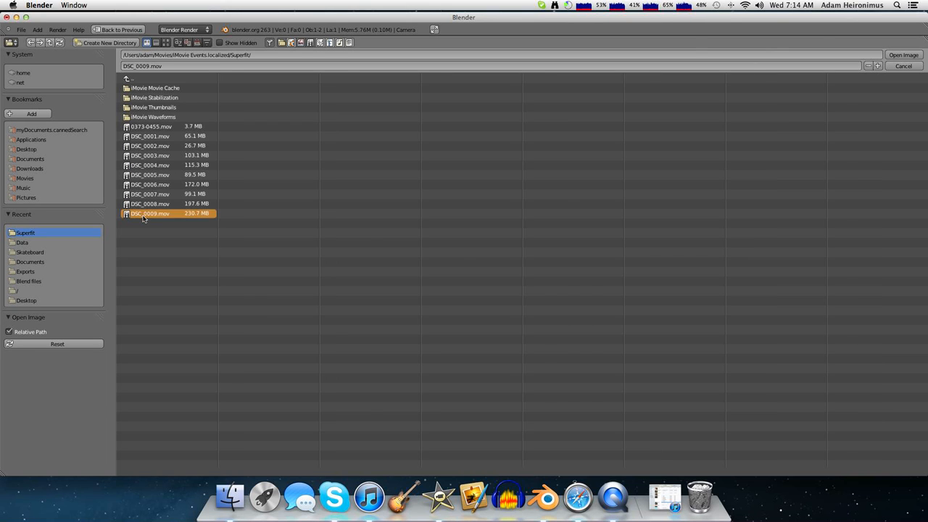
click(902, 54)
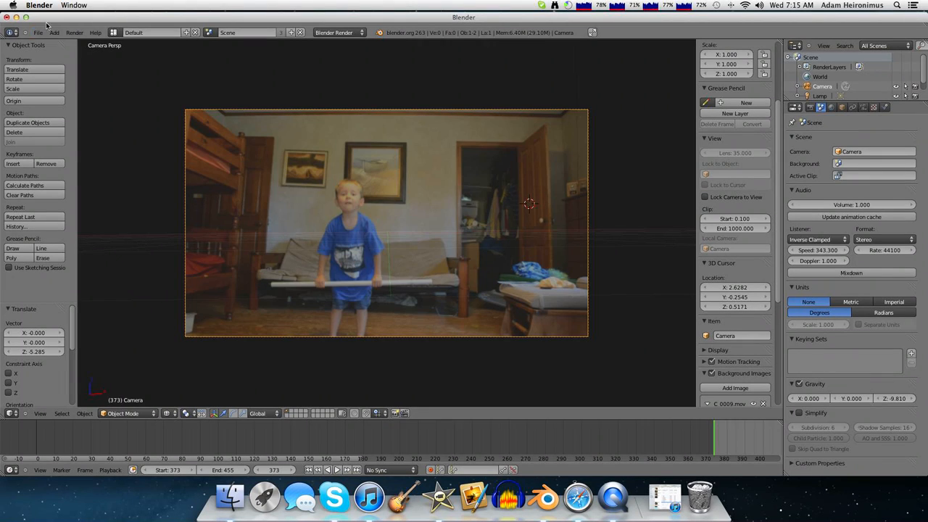
Add a sphere with a subdivision surface modifier and view its empty material settings
click(54, 32)
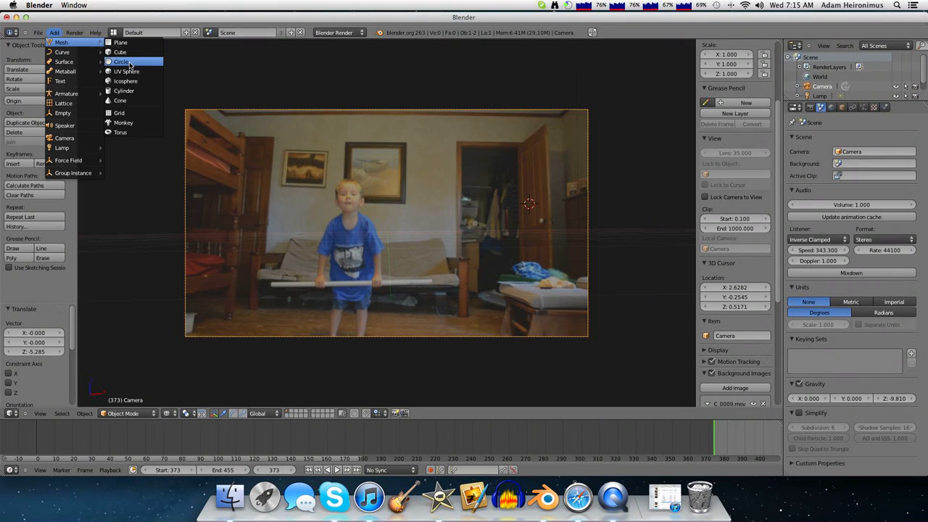
click(127, 71)
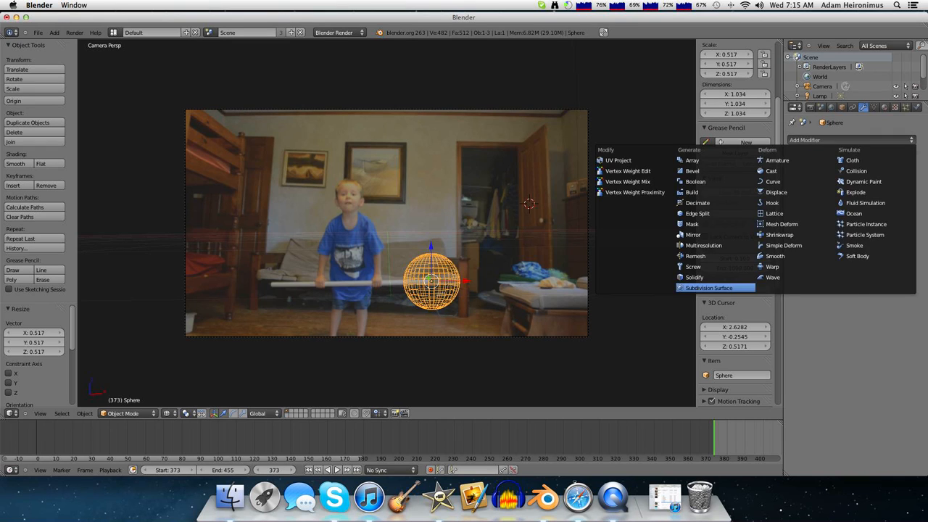
click(707, 288)
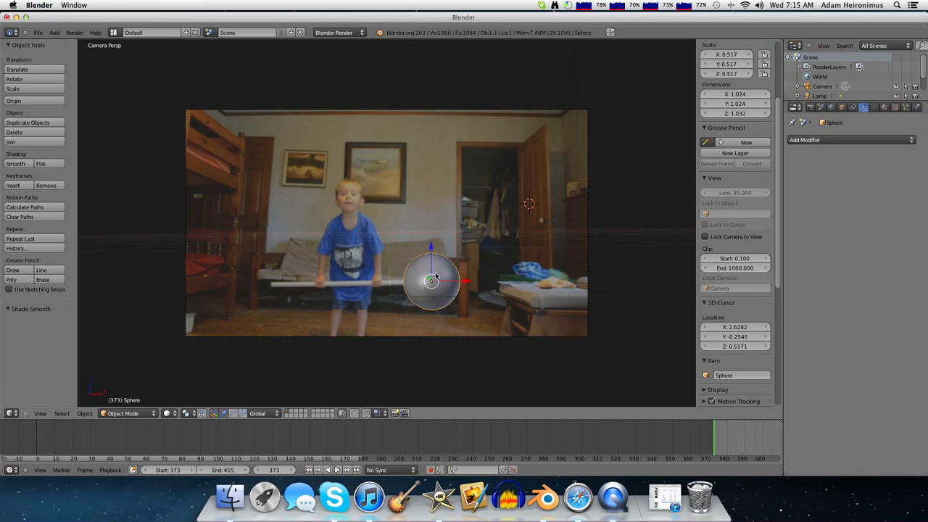
click(431, 281)
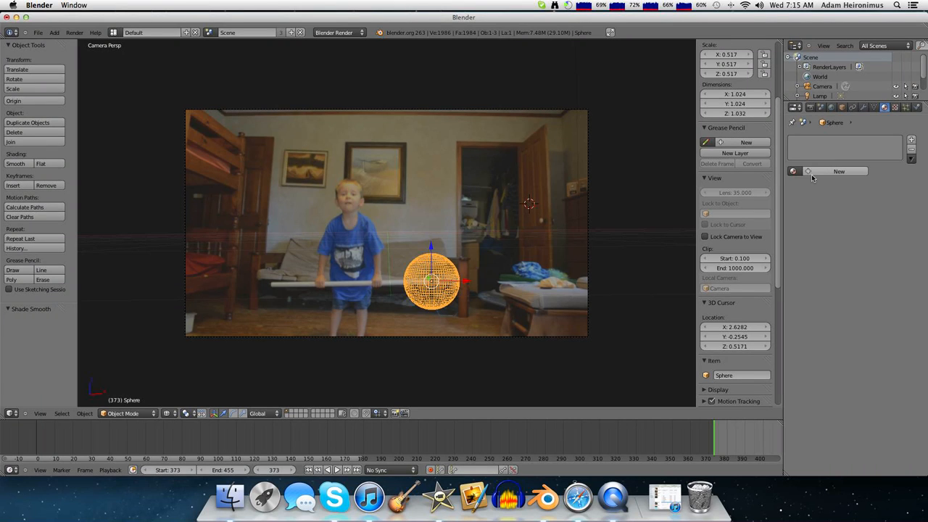
Create a new material with a darker diffuse colour and lower specular intensity
click(839, 171)
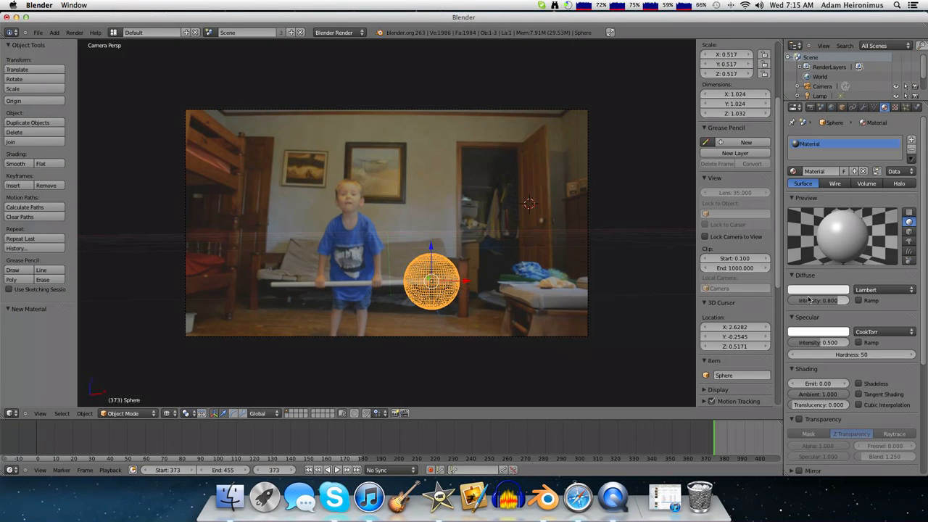
click(818, 289)
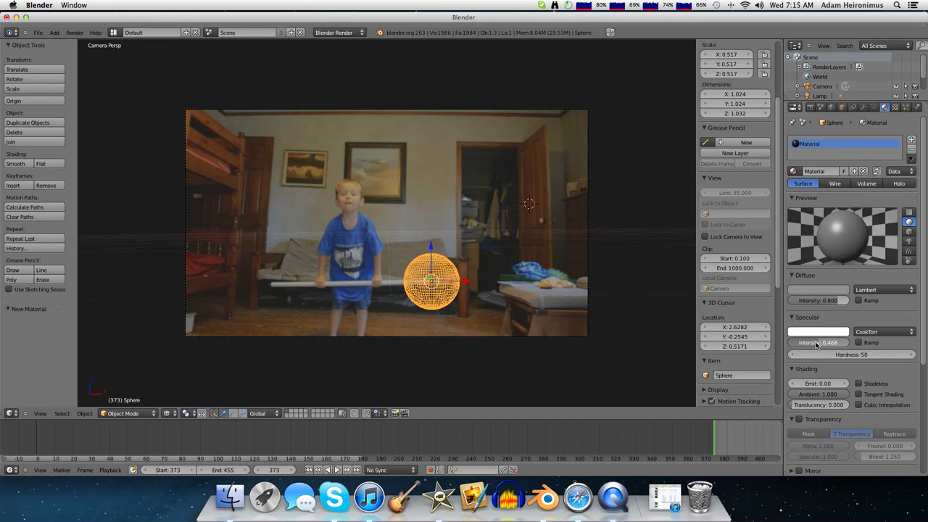
drag(817, 342, 790, 342)
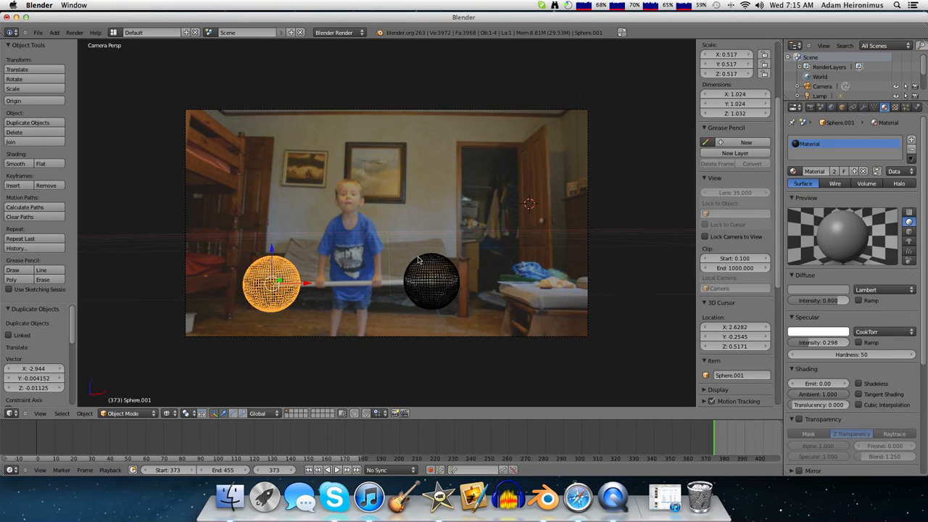
Select both dark spheres and parent them together with Object parenting
click(431, 281)
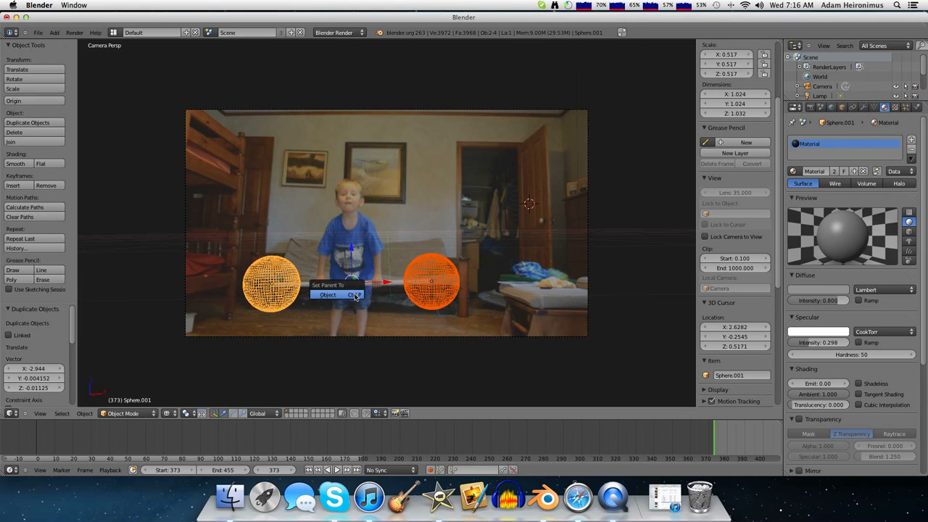
click(327, 295)
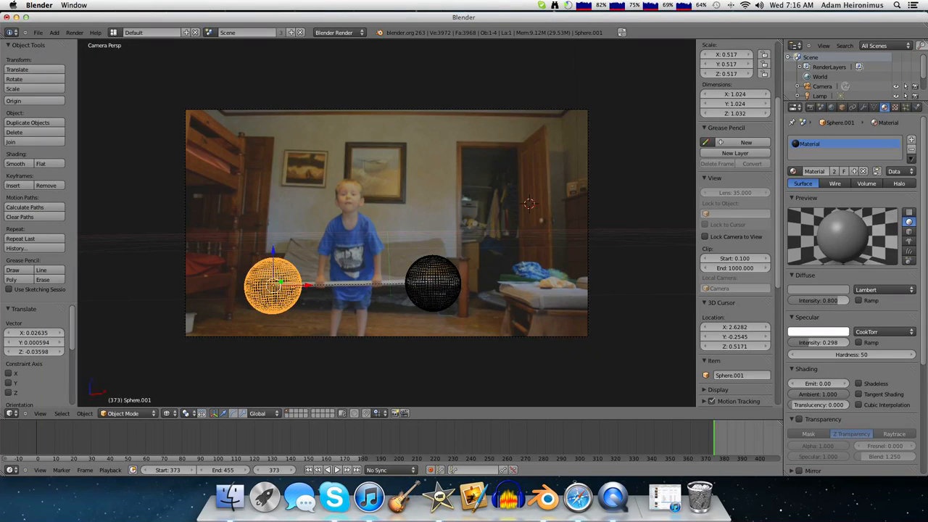
mouse_move(432, 469)
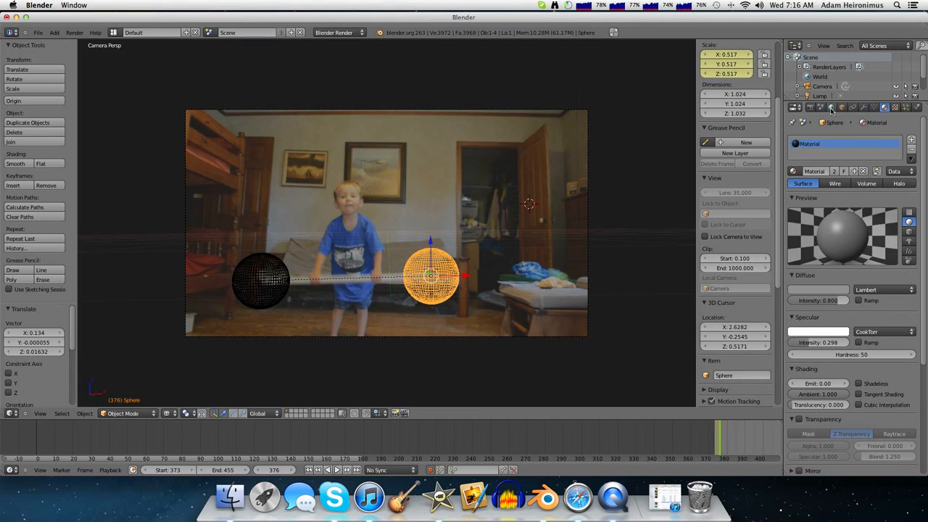
Set the world horizon colour to bright green, then show the render settings
click(883, 107)
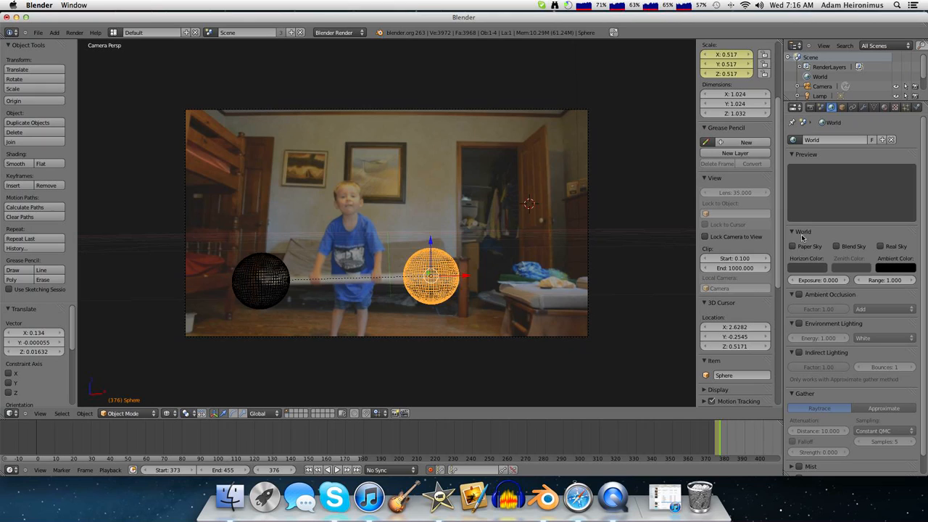
click(807, 267)
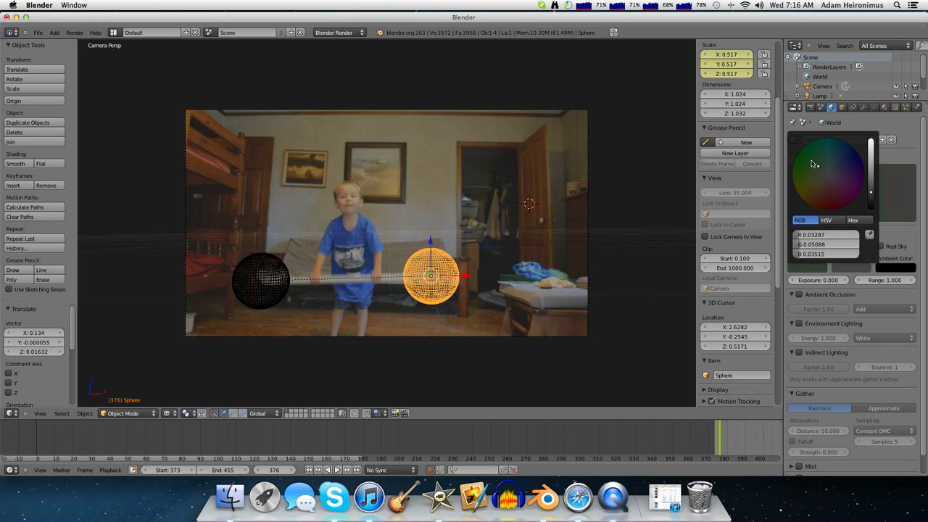
click(797, 154)
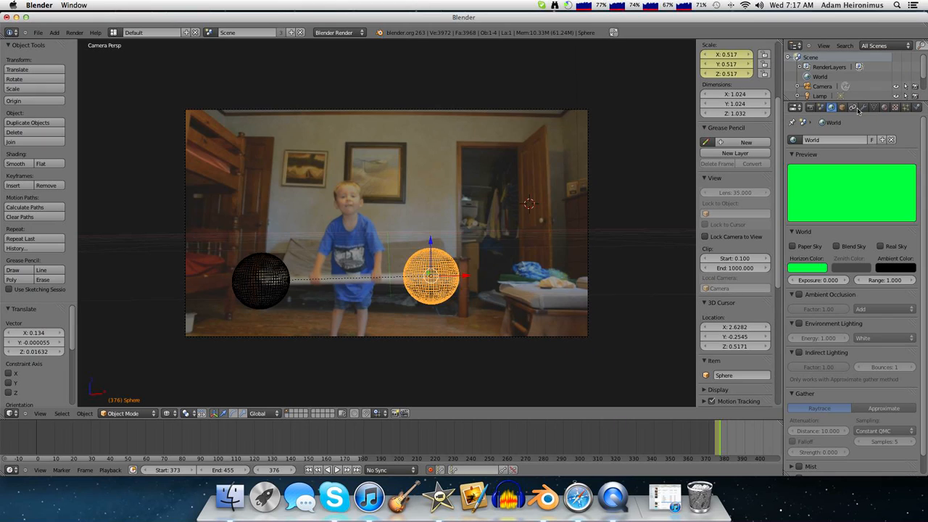
click(809, 106)
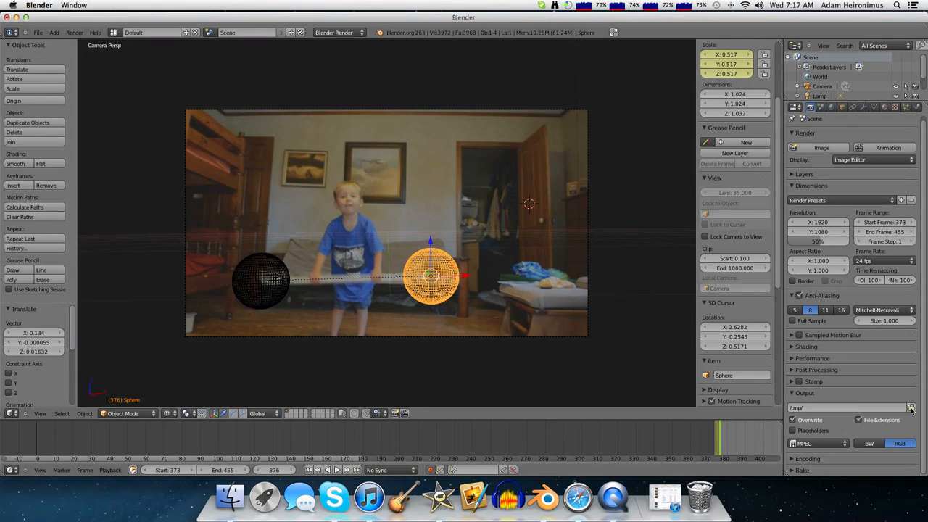
Set the Desktop as output folder, render the MPEG animation, and return to the desktop
click(911, 408)
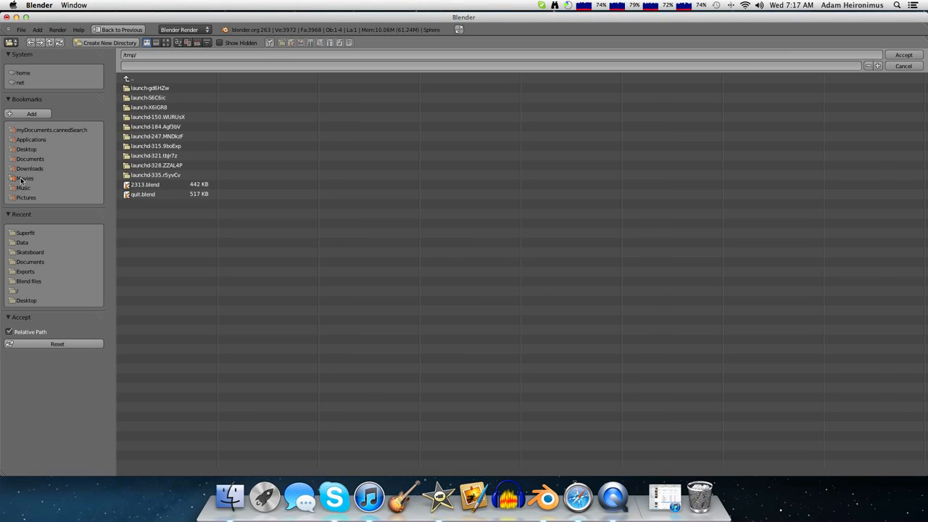
click(25, 177)
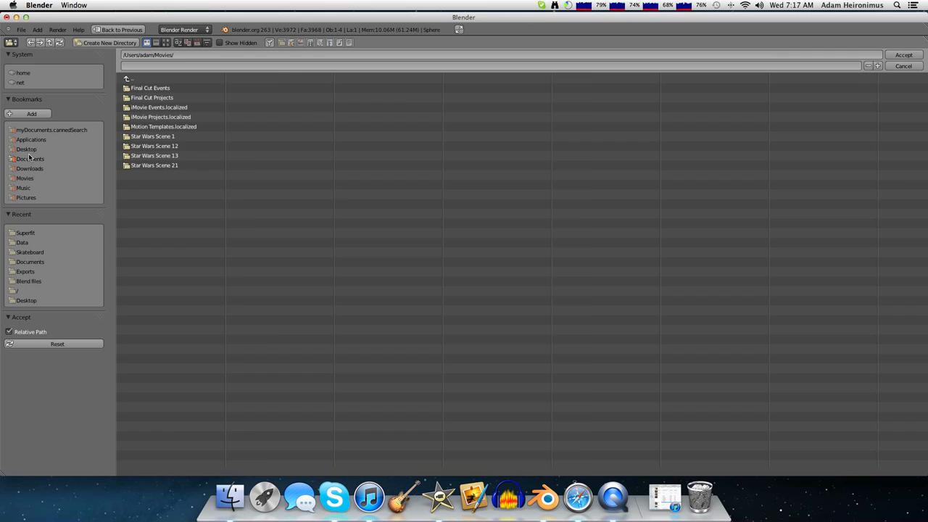
click(903, 66)
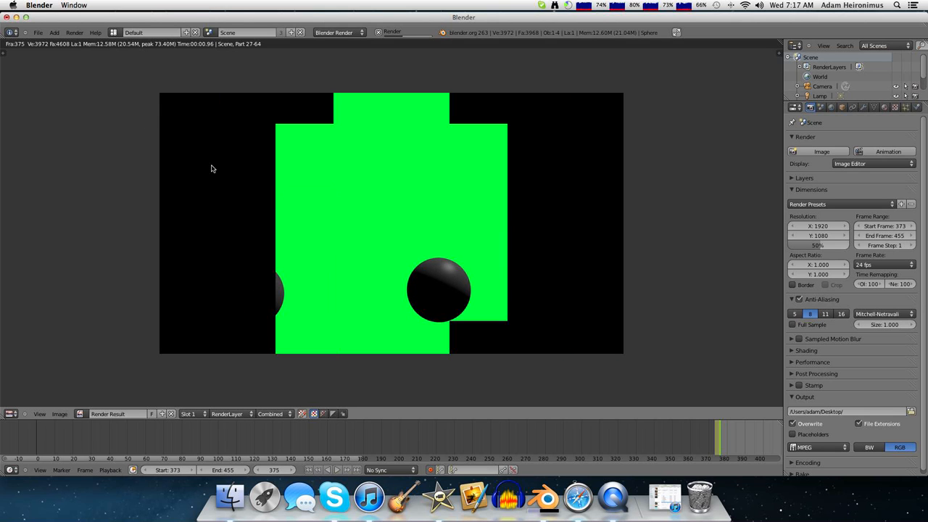
click(336, 469)
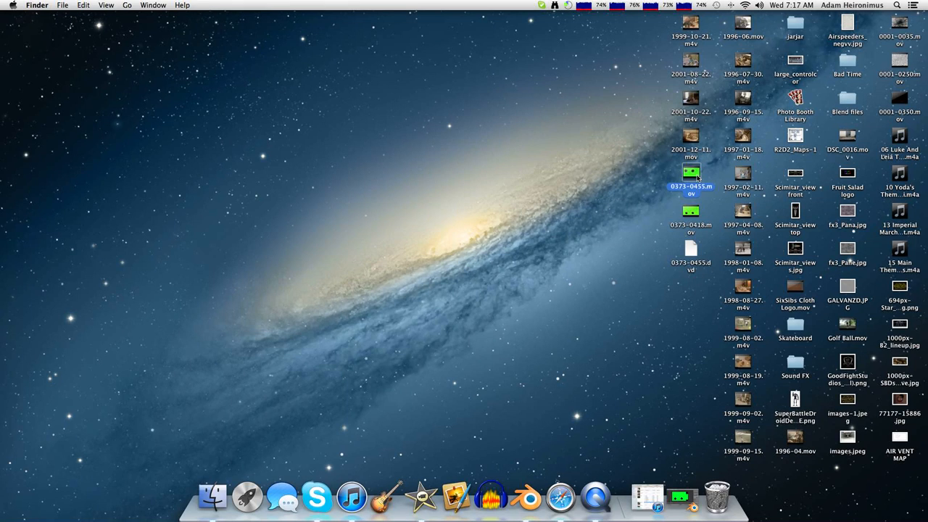
Open 0373-0455.mov in QuickTime Player, play it, then pause it
double_click(690, 173)
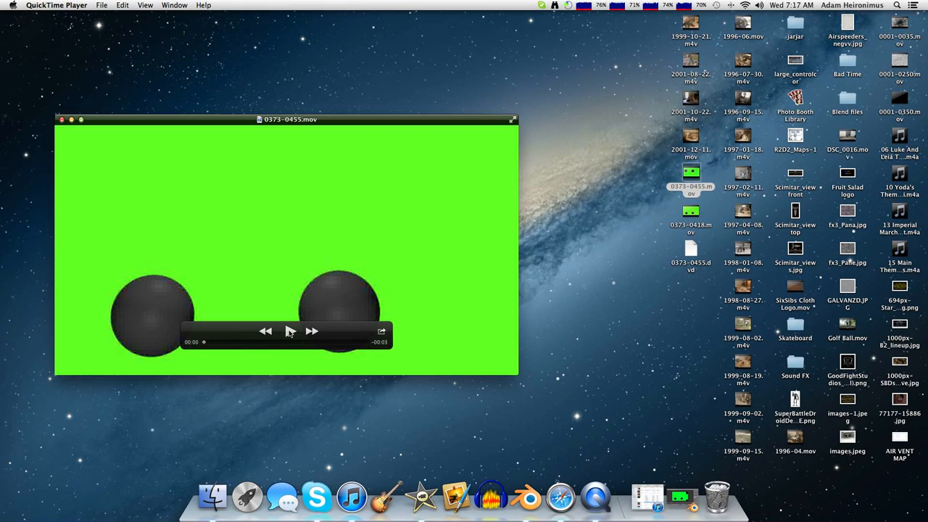
click(288, 330)
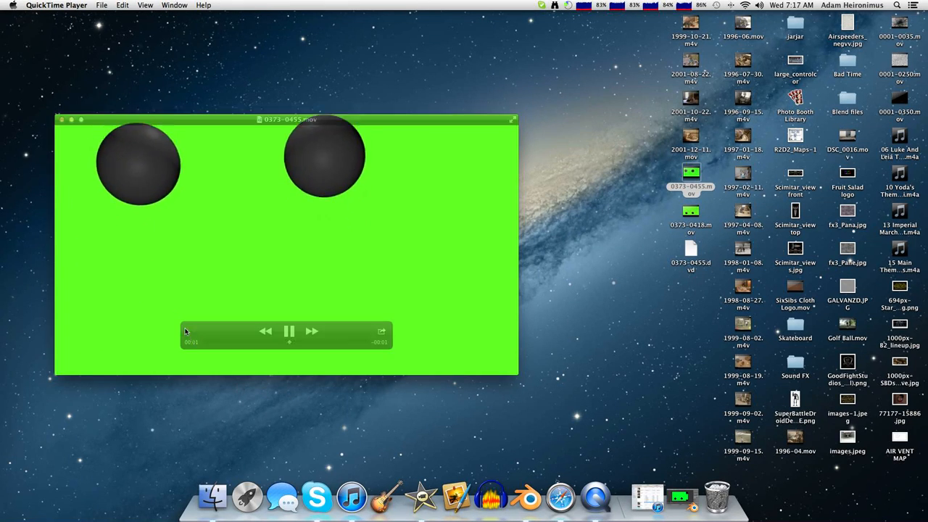
click(289, 331)
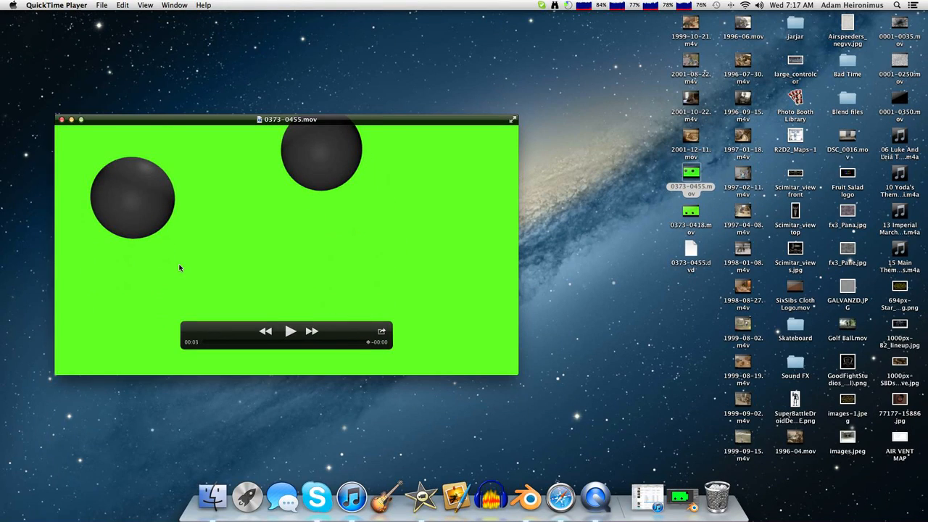